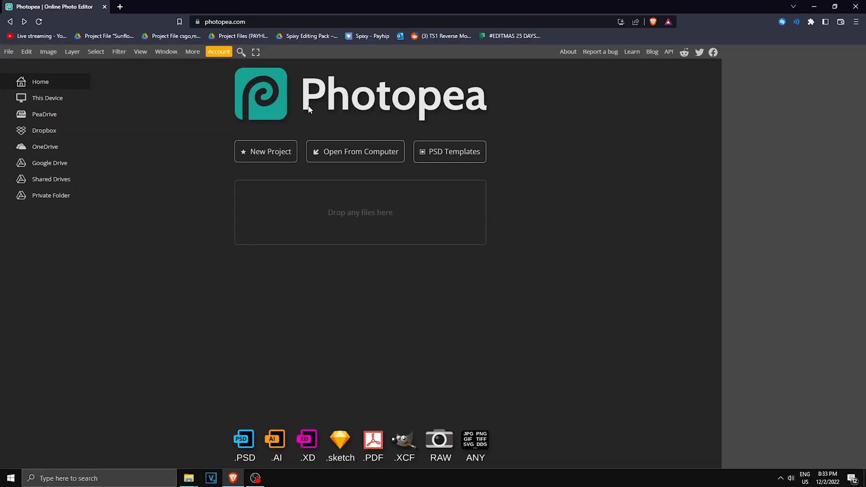
mouse_move(379, 76)
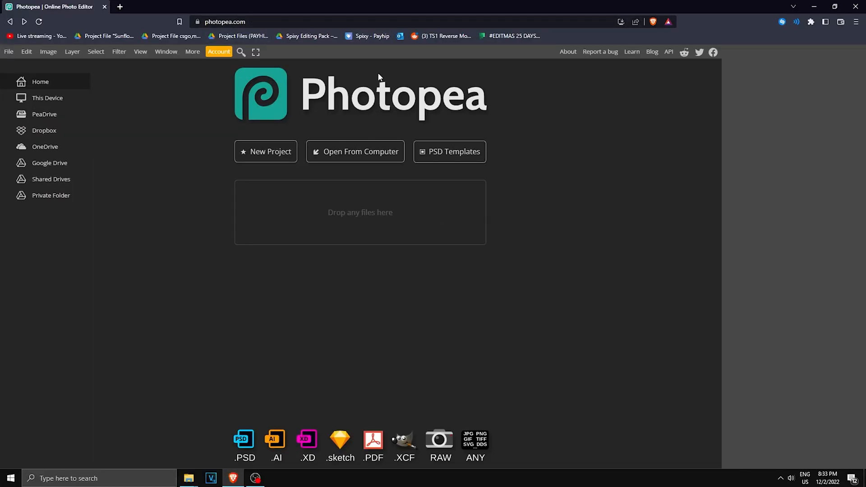
Search Photopea's PSD Templates for 'thumbnail' to find the Fortnite YouTube thumbnail template.
left_click(450, 151)
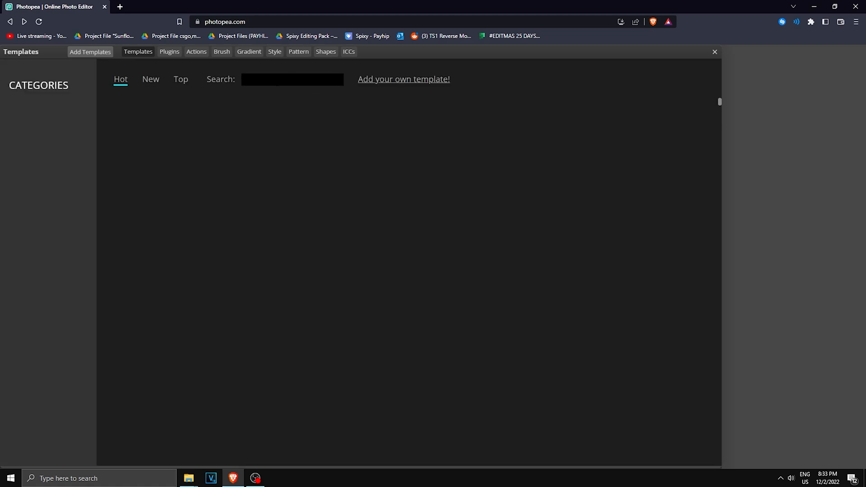
left_click(293, 79)
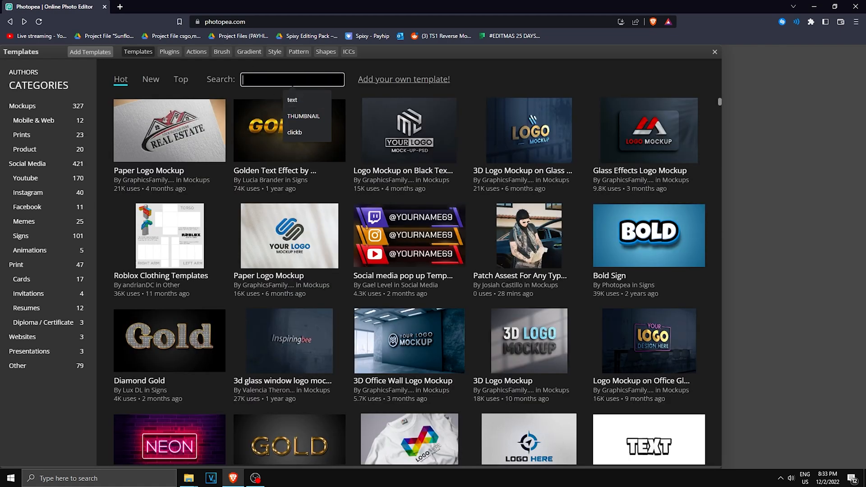
type("thumbna")
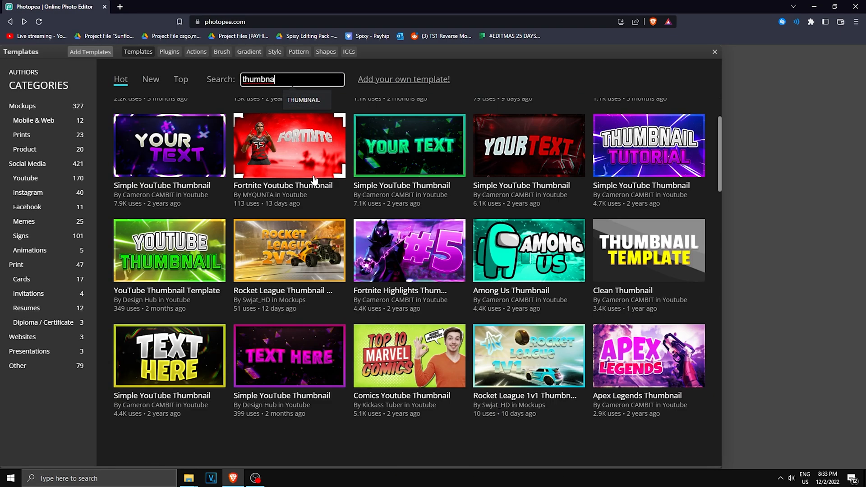
scroll("down", 3)
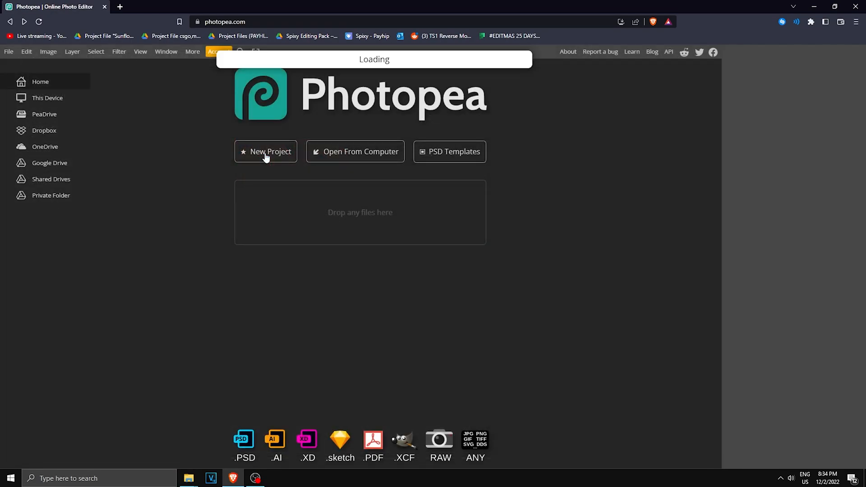
Load the Fortnite thumbnail template and recolour its TOP text to bright blue #1c97ff.
left_click(266, 151)
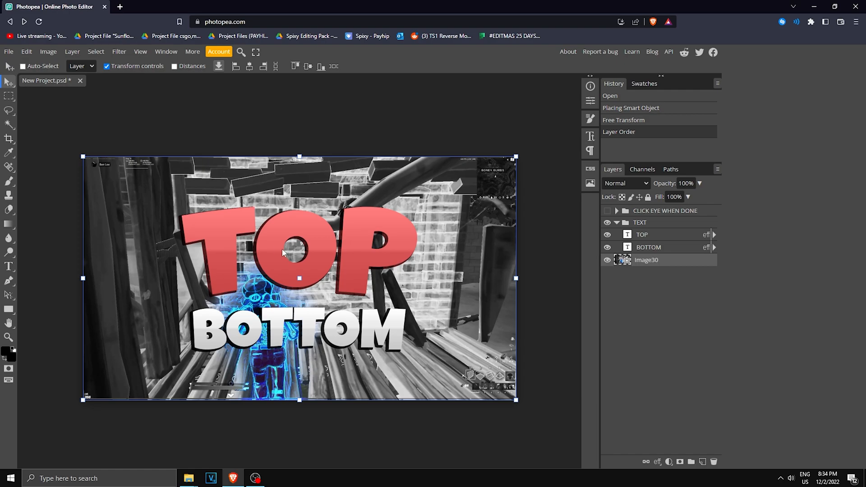
left_click(642, 235)
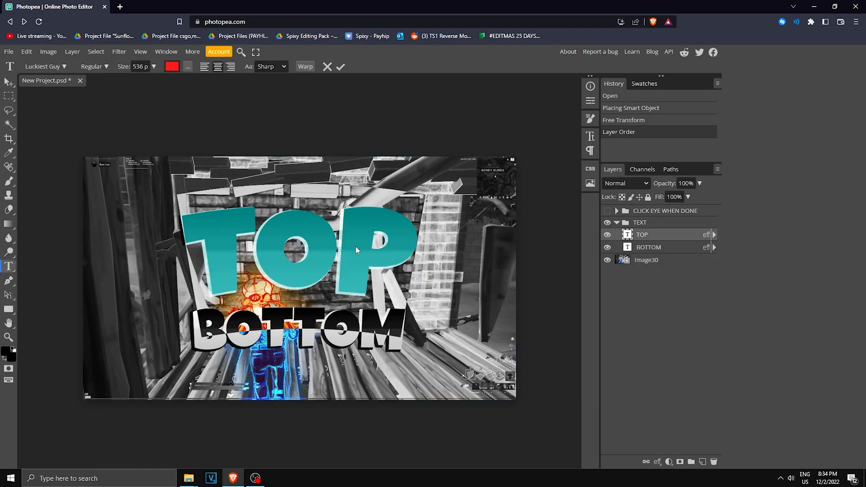
left_click(172, 66)
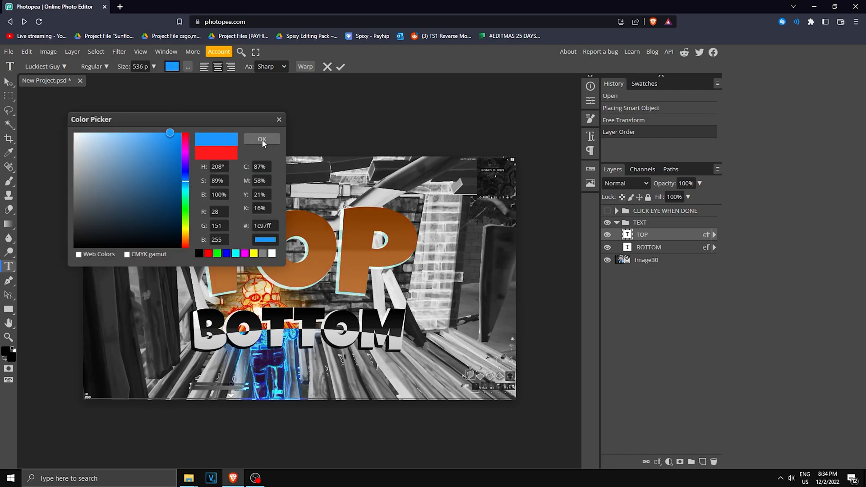
left_click(262, 139)
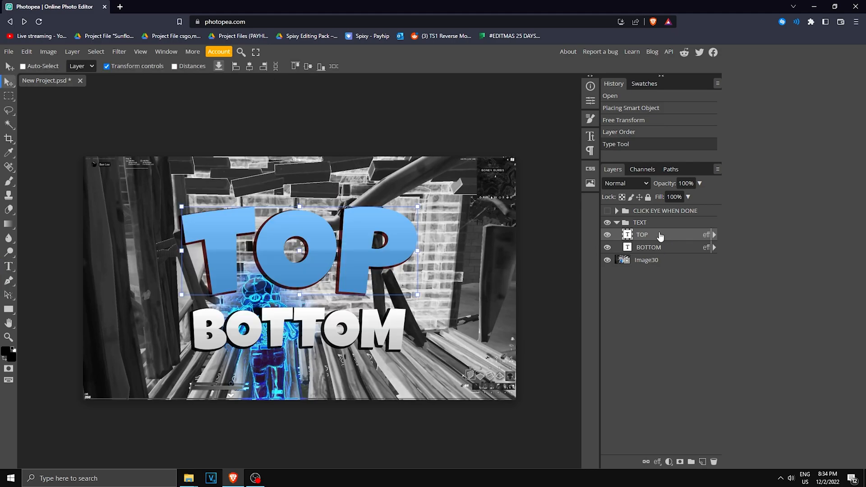
In TOP's Blending Options, add a black stroke and lower Gradient Overlay opacity to about 23%.
right_click(643, 234)
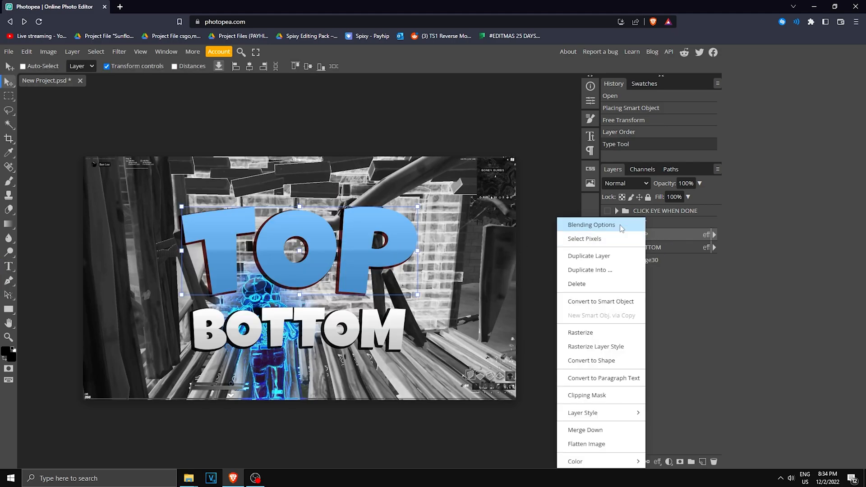
left_click(592, 225)
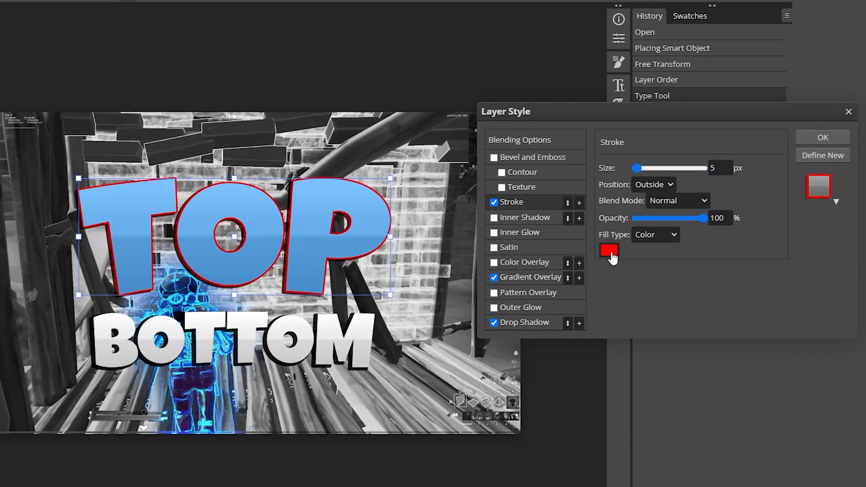
left_click(609, 250)
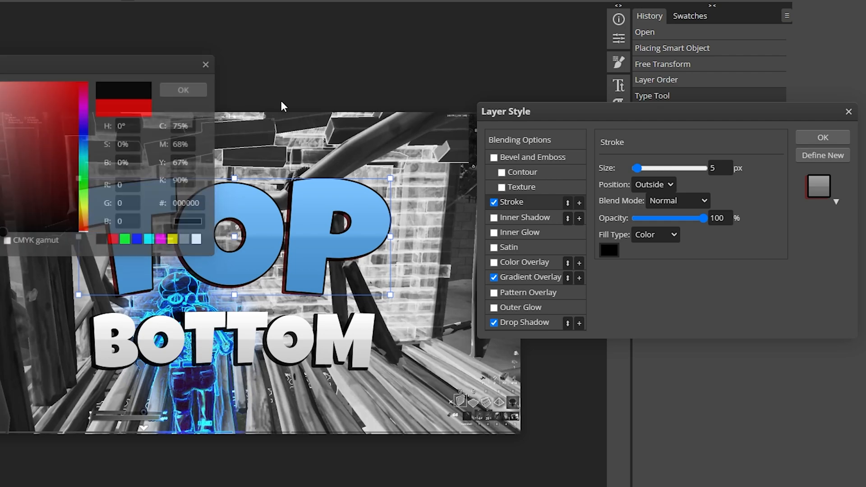
left_click(530, 277)
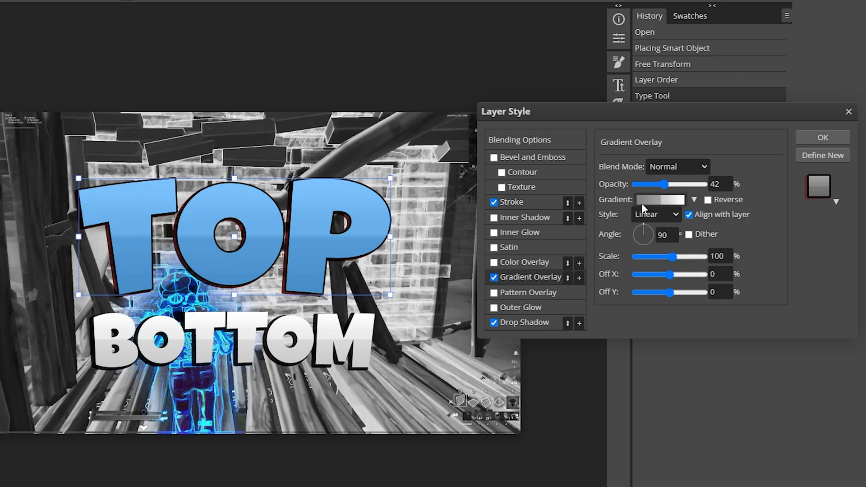
left_click_drag(662, 184, 651, 184)
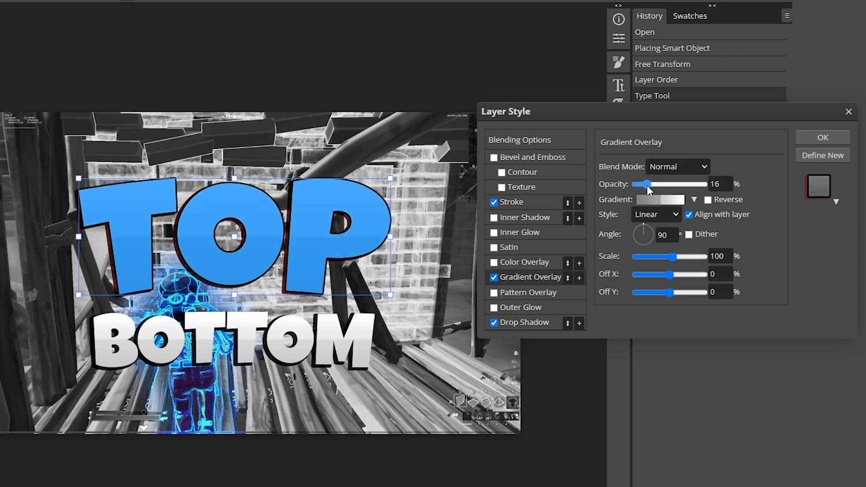
left_click_drag(636, 184, 651, 184)
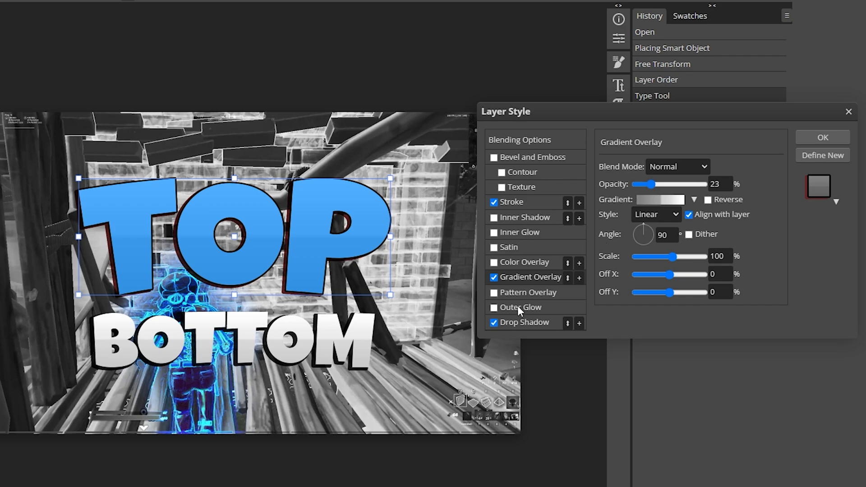
Add a smaller, fainter blue Outer Glow and a dark blue Drop Shadow to TOP.
left_click(493, 308)
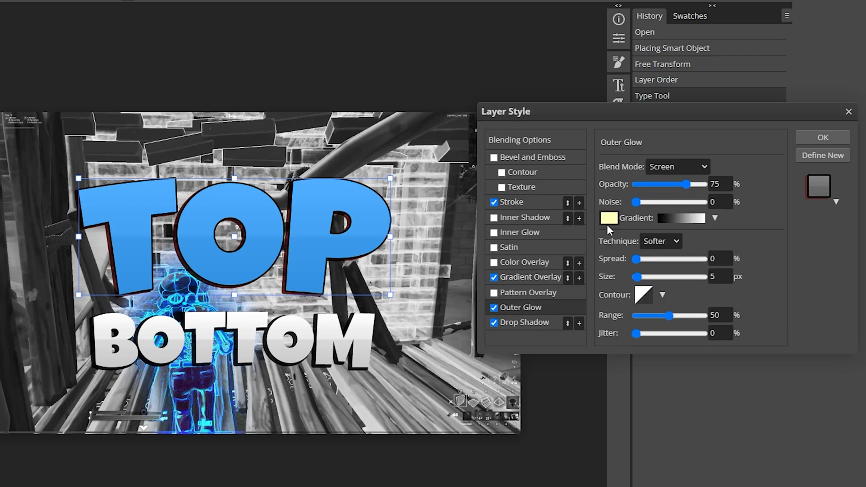
left_click(610, 218)
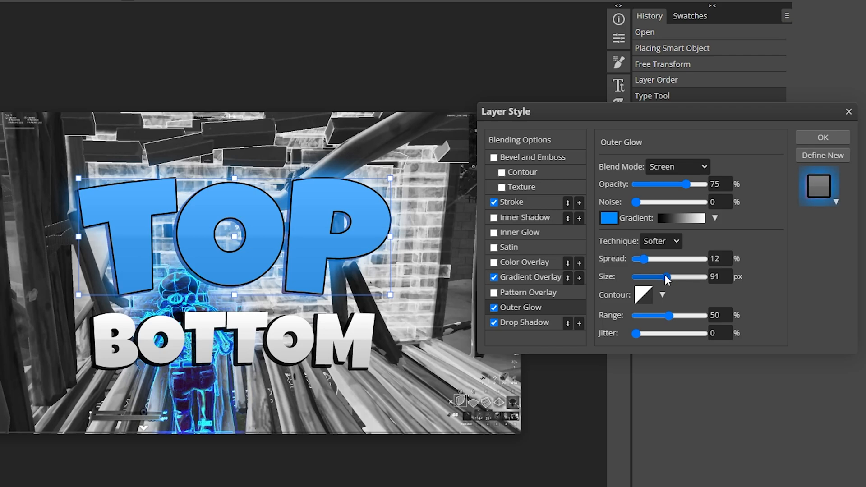
left_click_drag(695, 184, 673, 184)
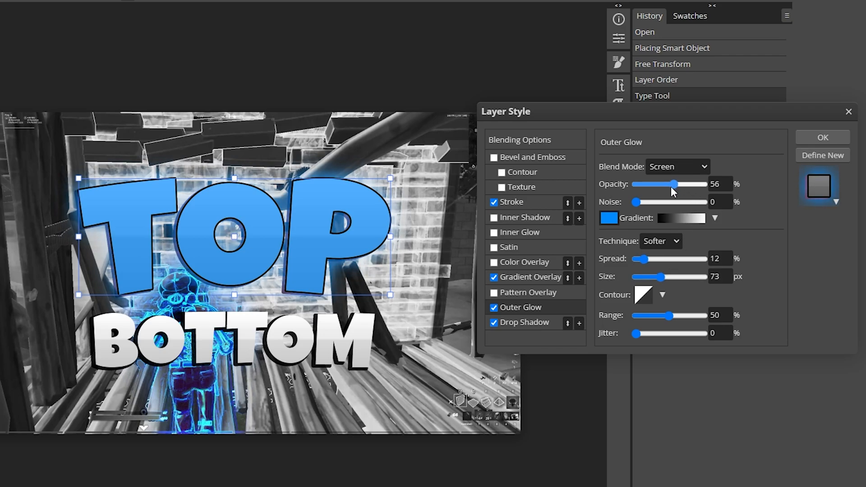
left_click(525, 323)
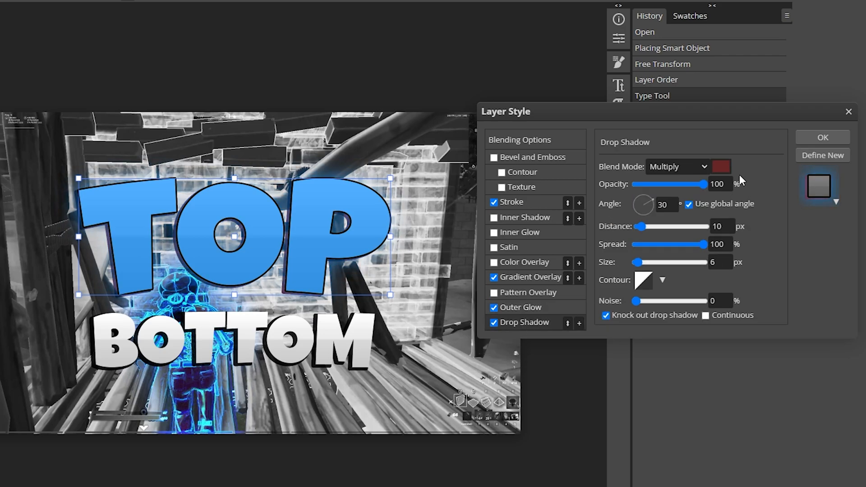
left_click(721, 167)
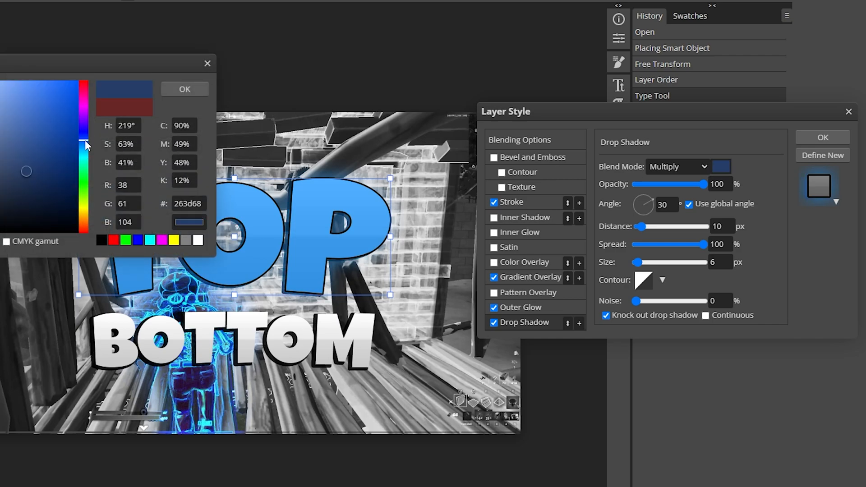
left_click(185, 89)
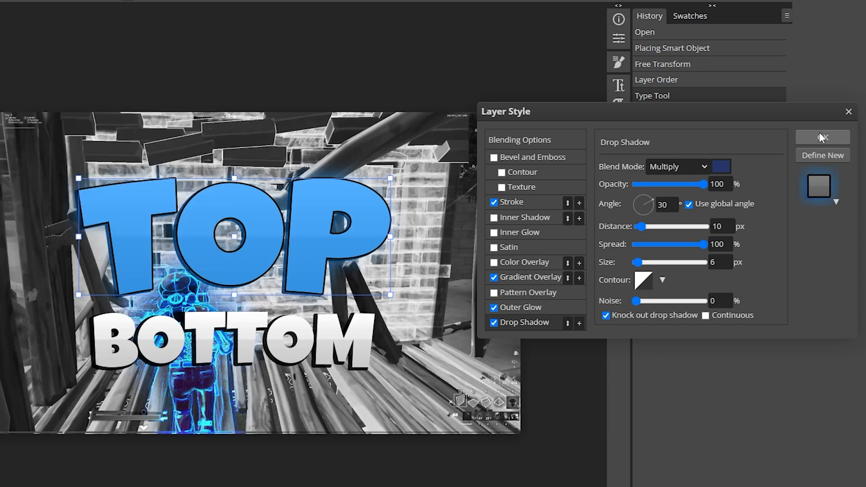
left_click(821, 138)
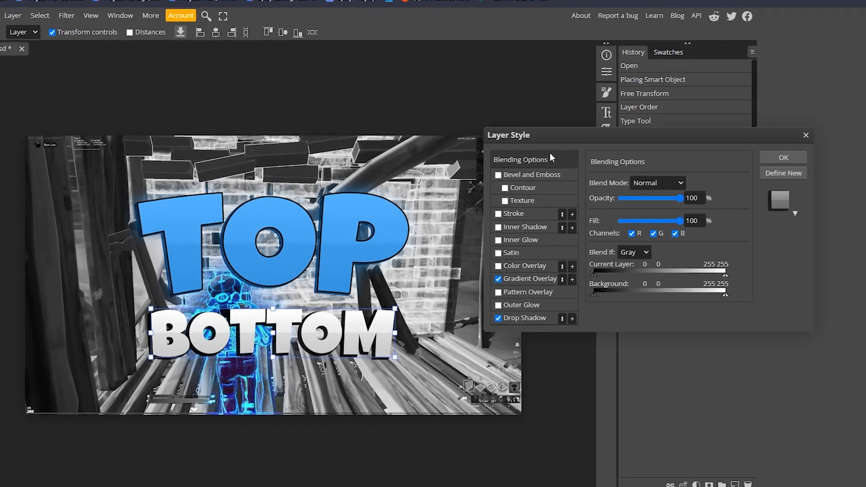
Give BOTTOM a black outline, fainter gradient, and white glow (size 73, spread 8, opacity 43).
left_click(513, 214)
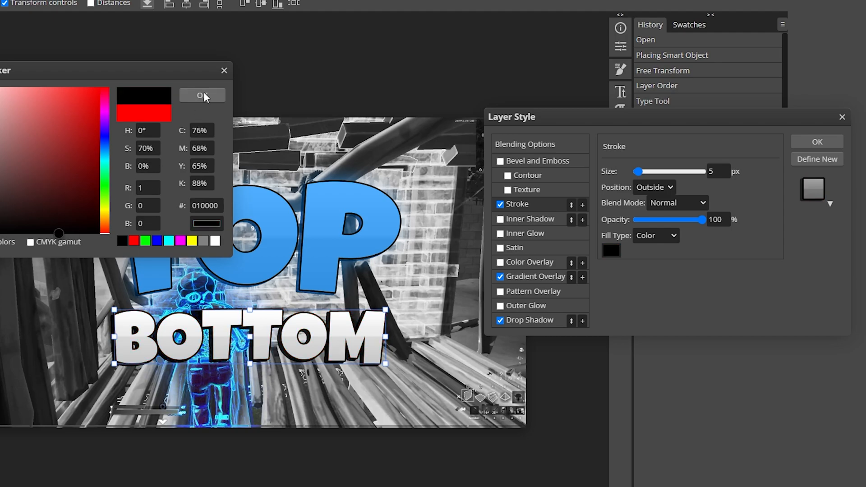
left_click(202, 95)
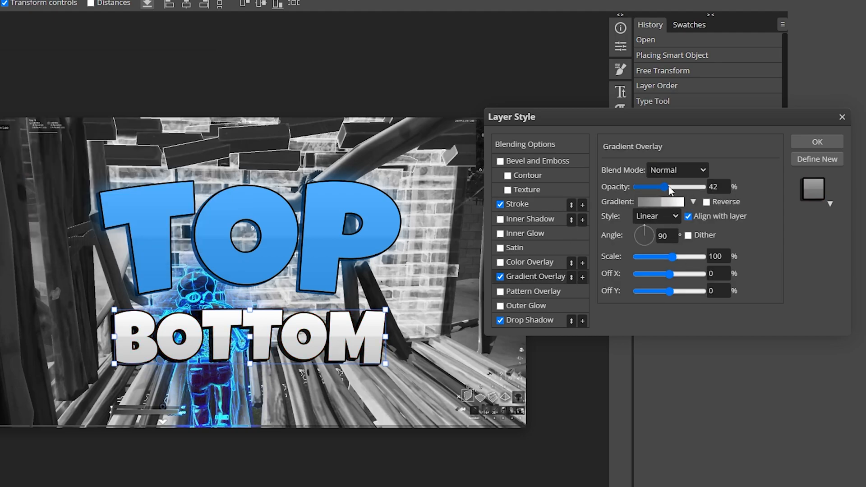
left_click_drag(663, 187, 655, 187)
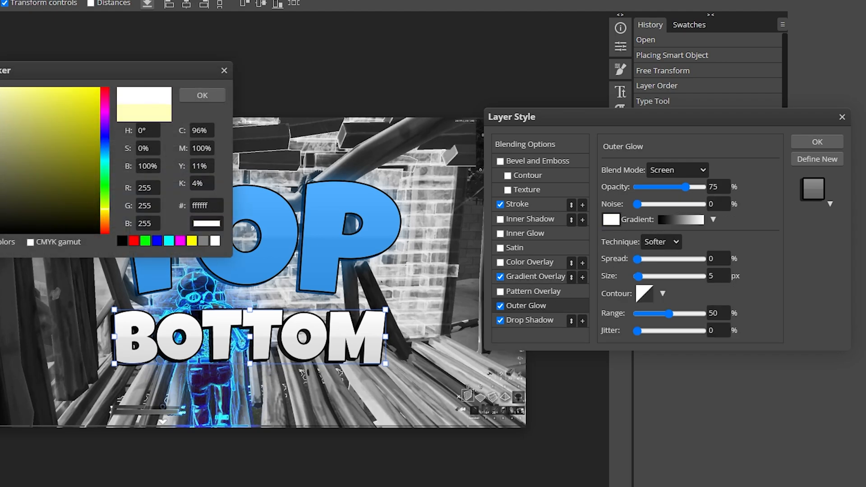
left_click(202, 95)
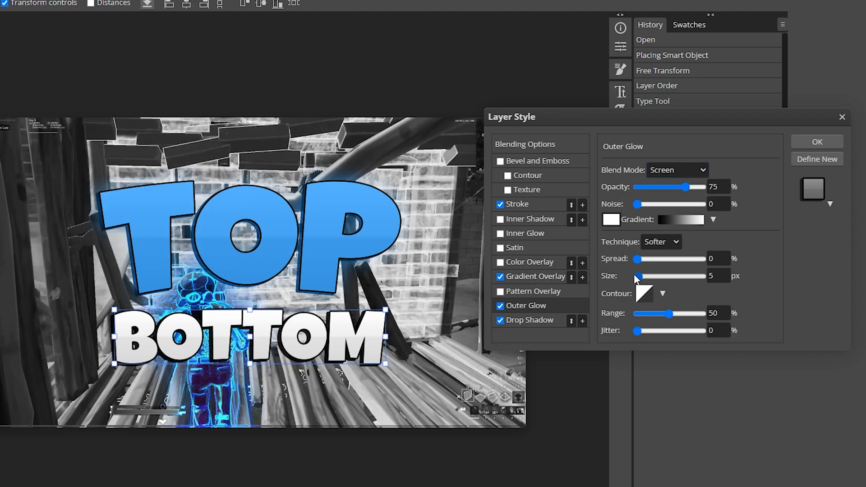
left_click_drag(637, 276, 658, 276)
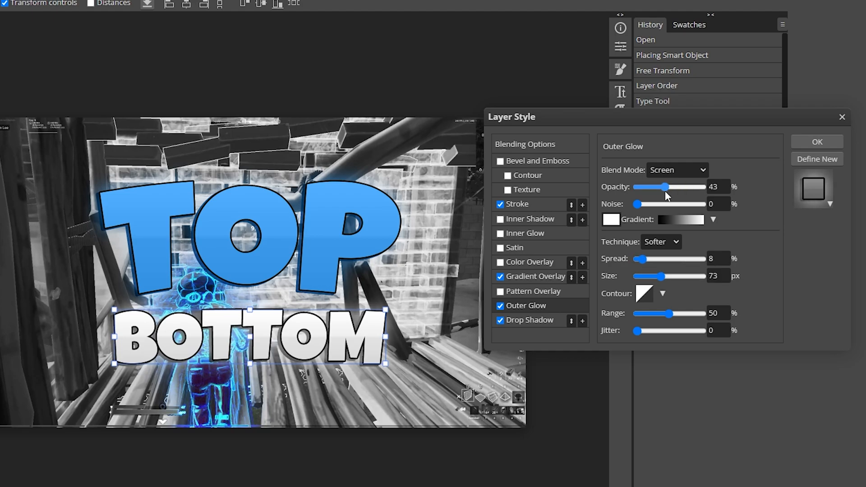
left_click(817, 142)
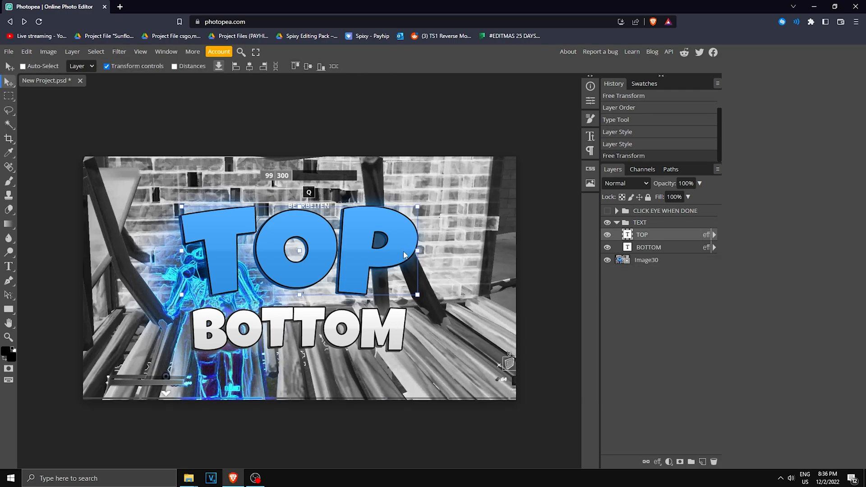
Shrink and move the TOP text to the upper right, and retype BOTTOM as 'EFFECT'.
left_click_drag(299, 248, 379, 214)
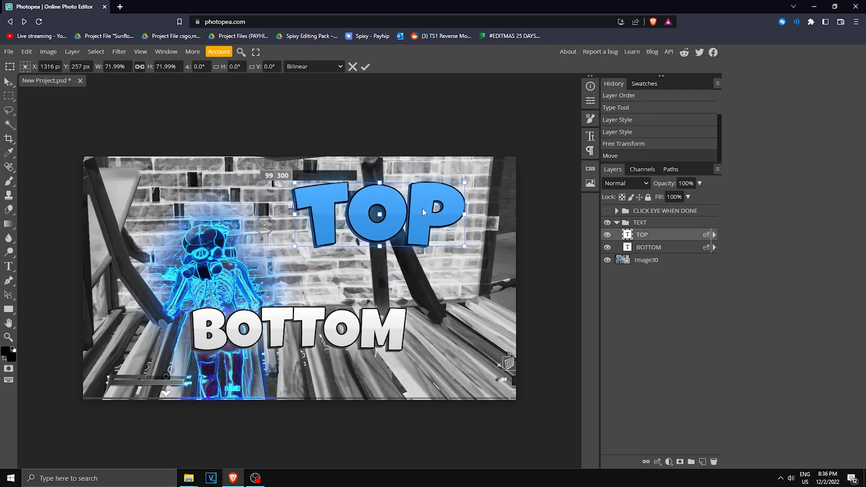
left_click(649, 247)
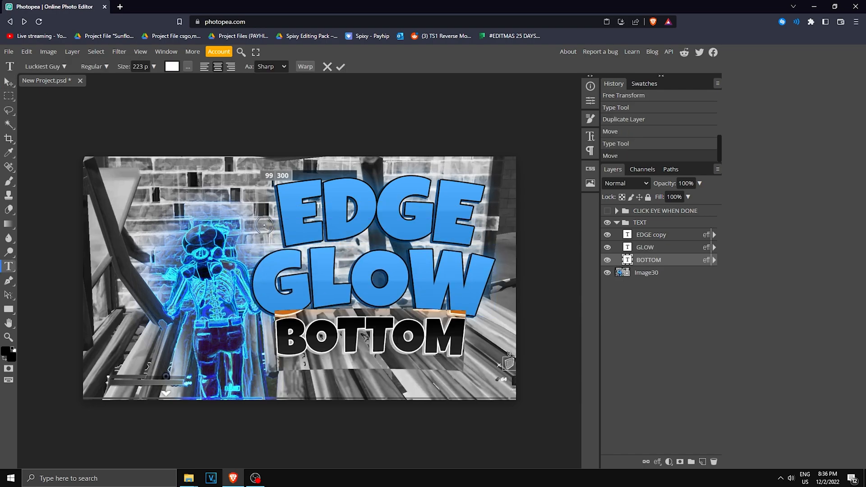
type("EFFECT")
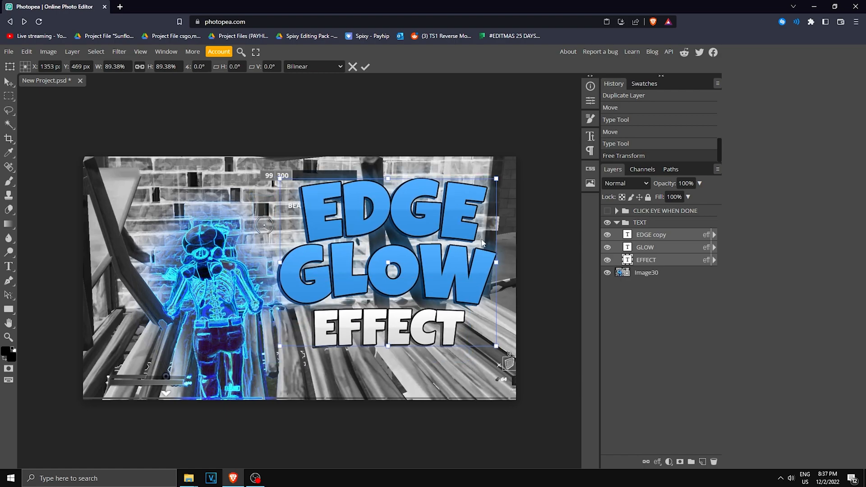
Apply Camera Raw to the background screenshot with Vibrance 46 and adjusted Contrast.
left_click(655, 272)
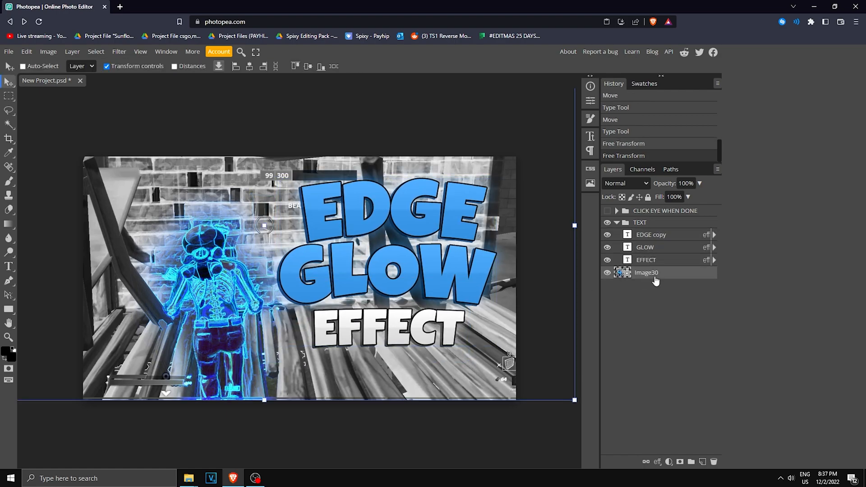
left_click(119, 52)
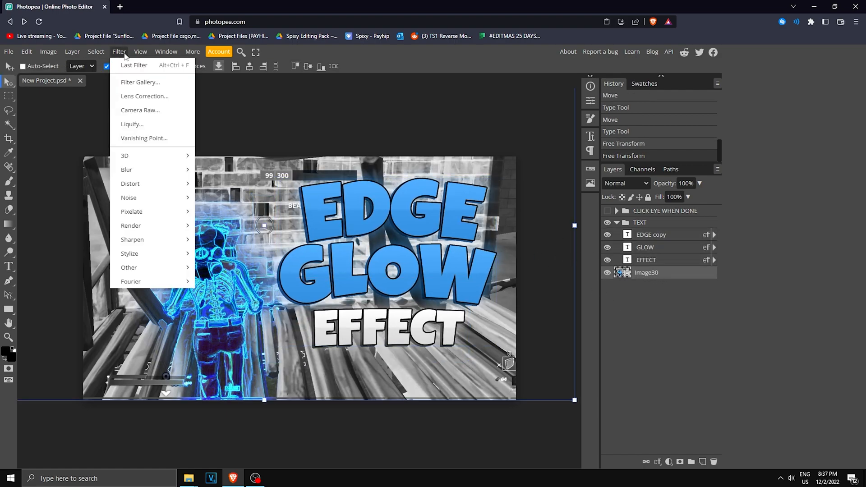
left_click(140, 111)
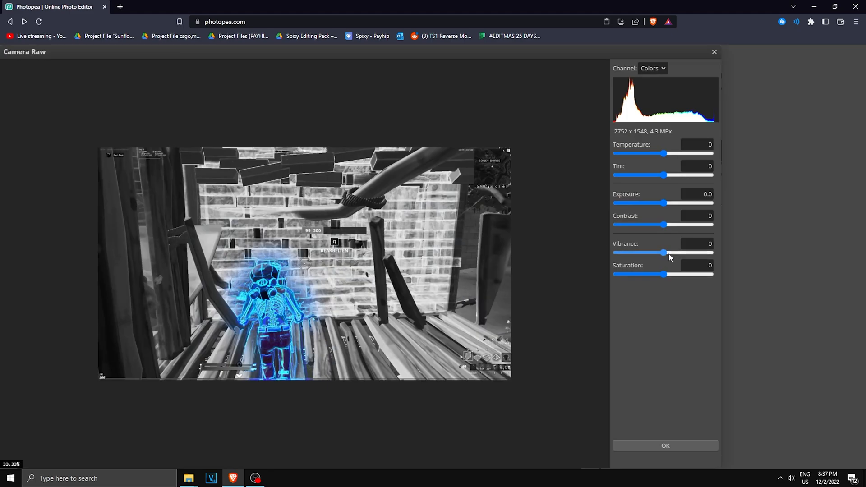
left_click_drag(663, 252, 688, 253)
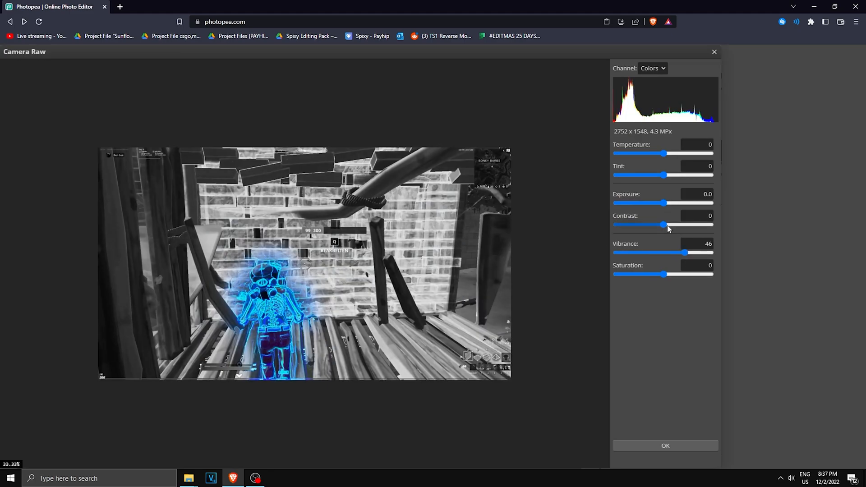
left_click_drag(663, 224, 689, 225)
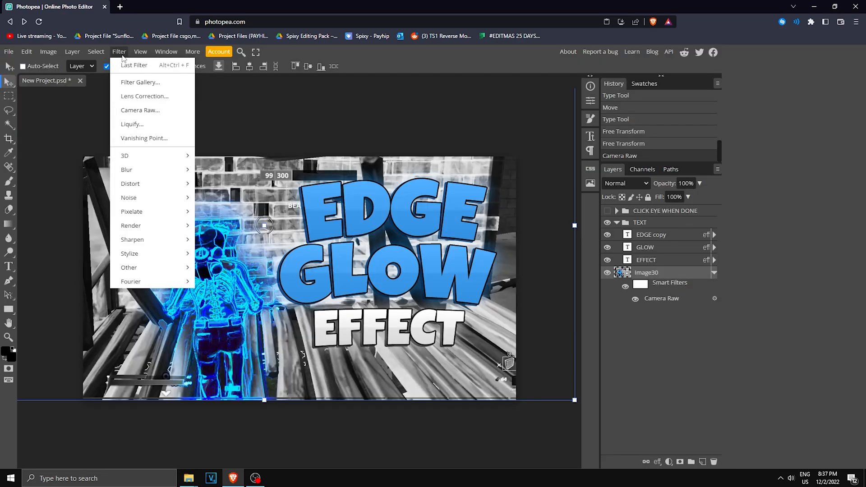
mouse_move(145, 97)
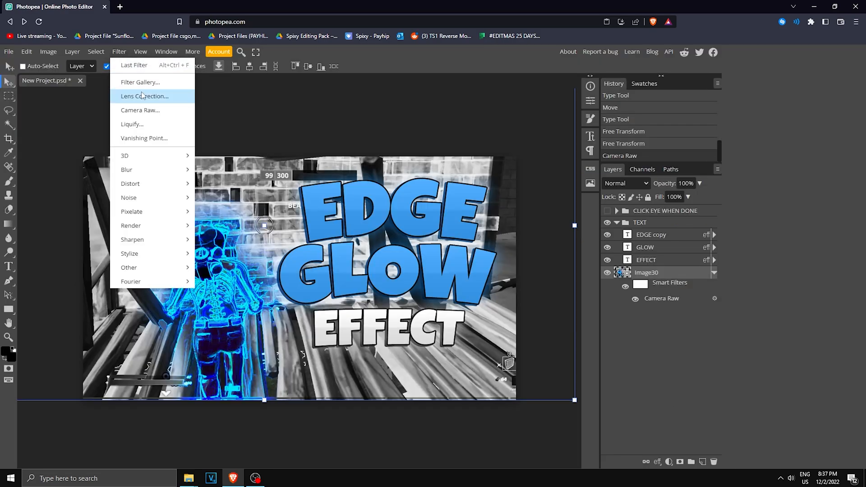
Apply Lens Correction with Amount 32 at 100% scale to the background.
left_click(145, 96)
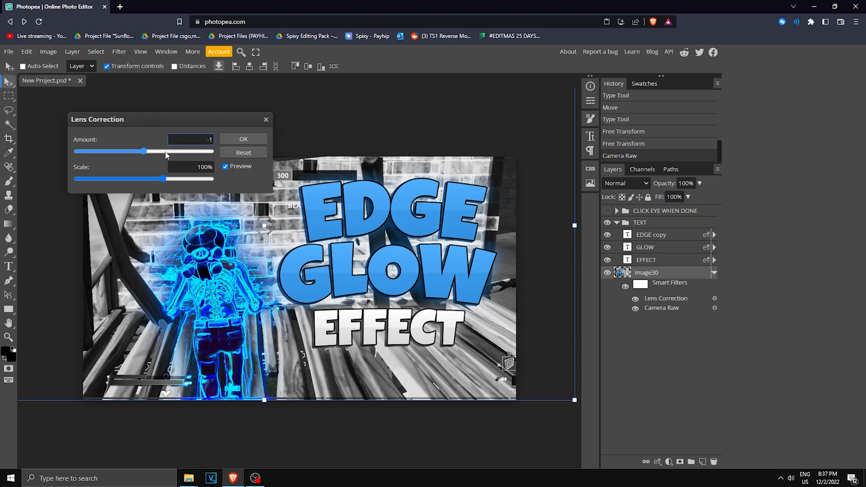
left_click_drag(142, 150, 167, 150)
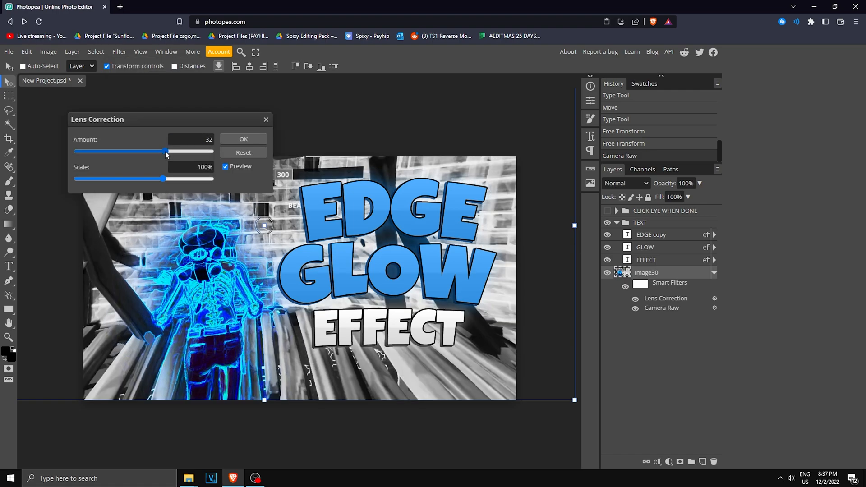
left_click(243, 139)
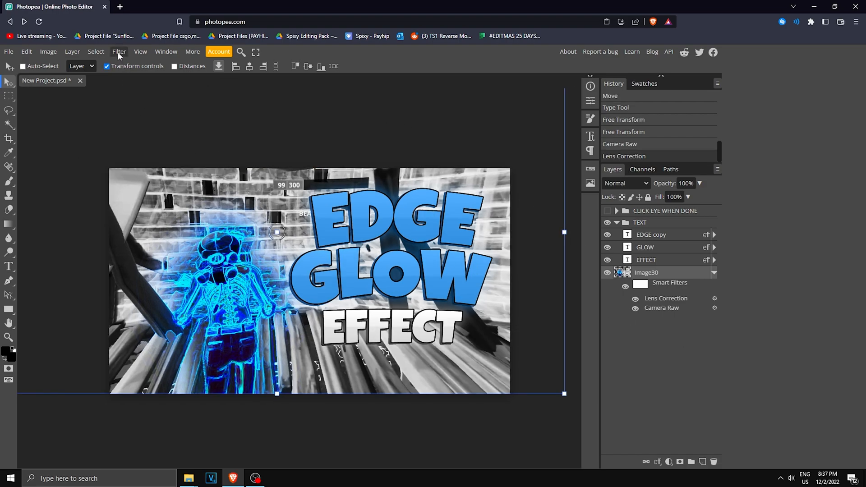
Apply a Zoom Radial Blur, Amount 5, centred at X 39%, Y 79%.
left_click(119, 51)
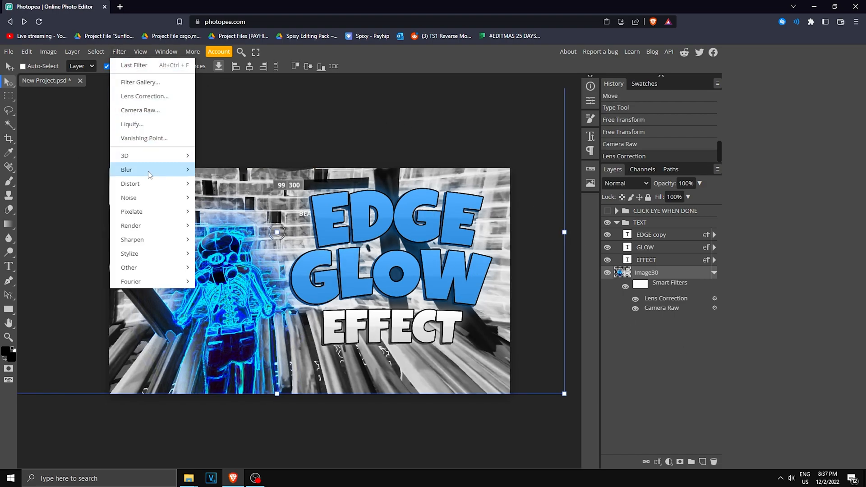
mouse_move(126, 169)
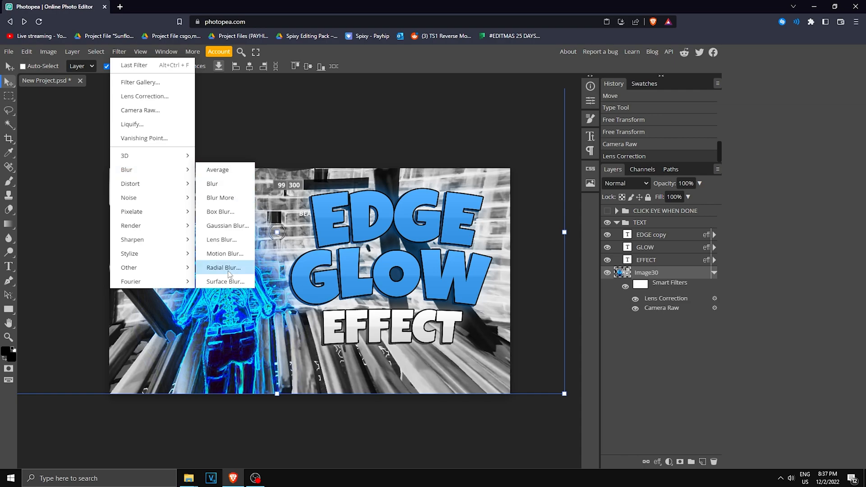
left_click(223, 268)
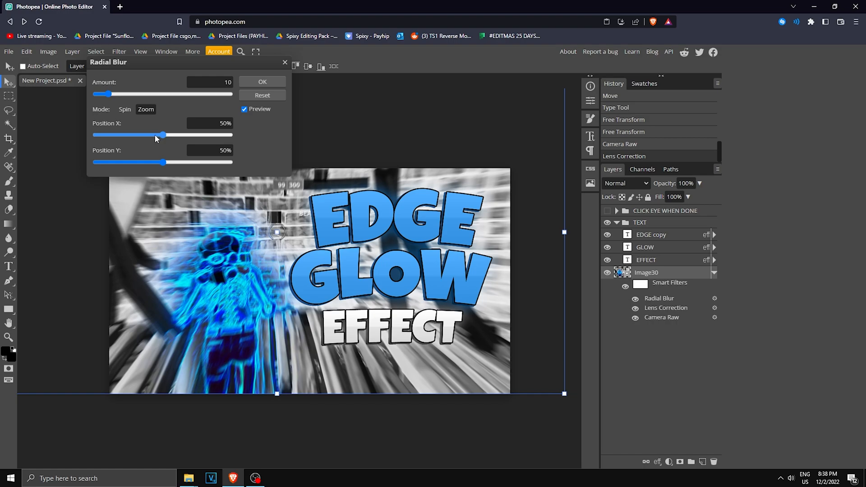
left_click_drag(163, 135, 159, 134)
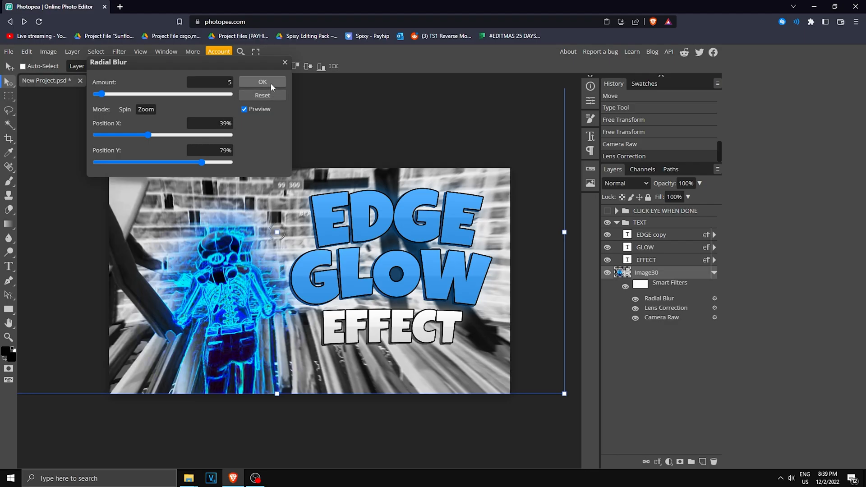
left_click(262, 81)
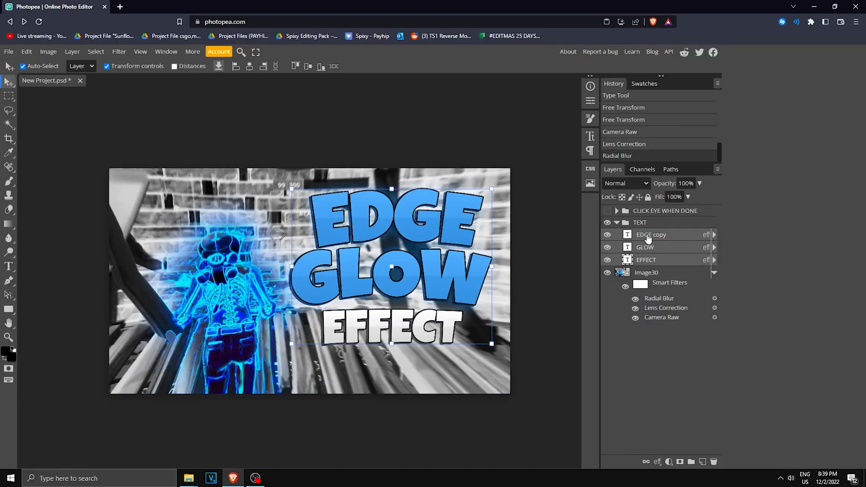
Merge the EDGE, GLOW and EFFECT layers and warp the merged title into a tilt.
right_click(652, 234)
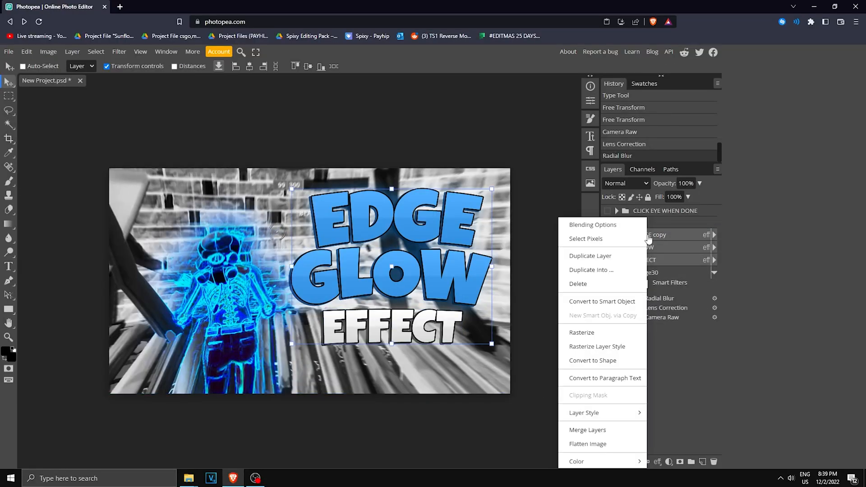
left_click(588, 430)
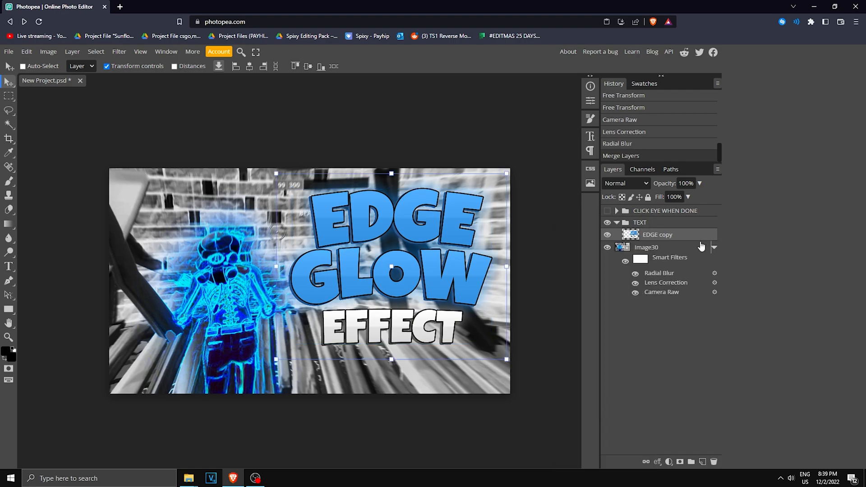
left_click(26, 65)
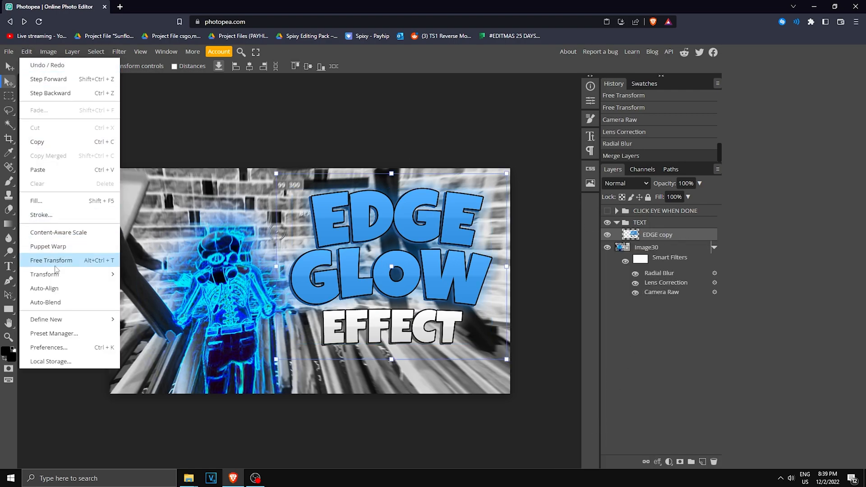
left_click(51, 260)
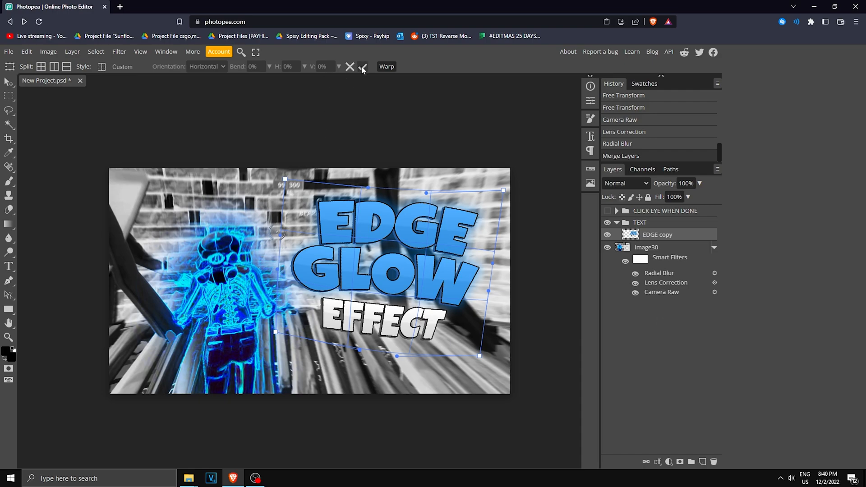
left_click(363, 66)
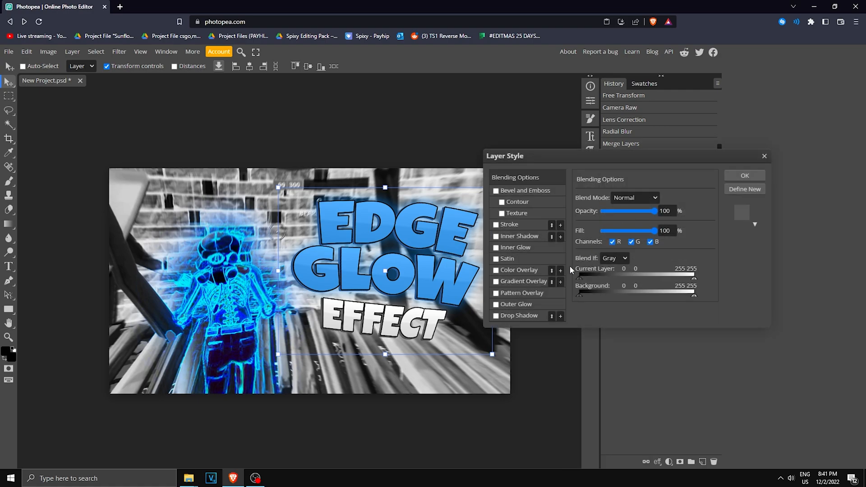
Add a black Drop Shadow: angle 90, opacity 56%, distance 5 px, size 1 px.
left_click(496, 316)
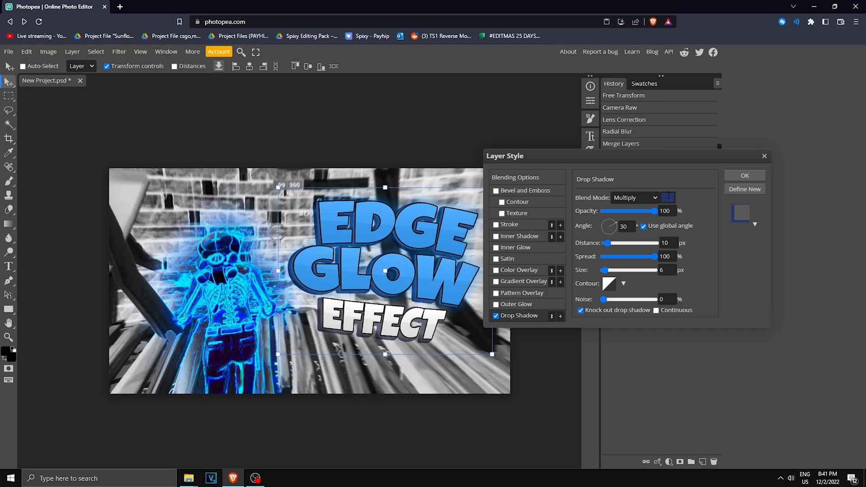
left_click(668, 198)
type("90")
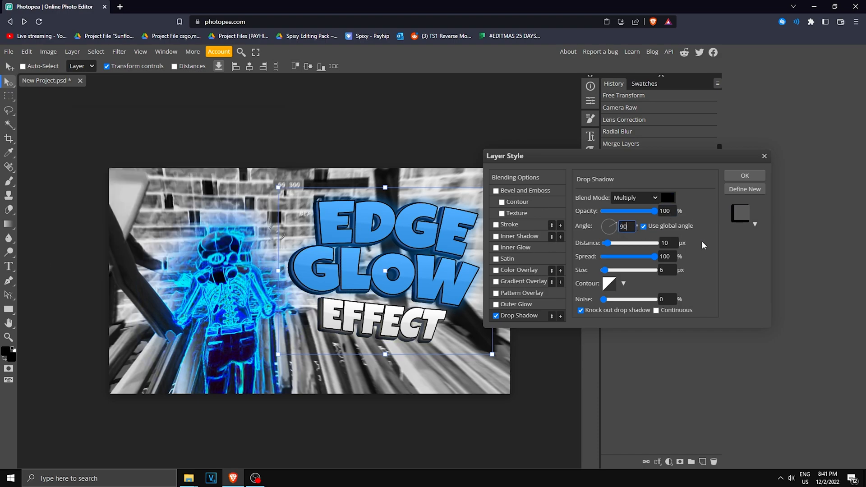
left_click_drag(607, 243, 612, 243)
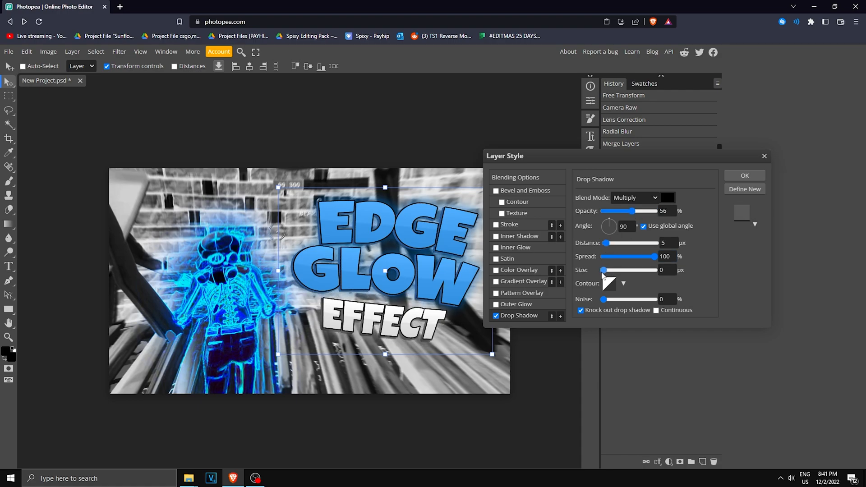
left_click_drag(604, 271, 608, 270)
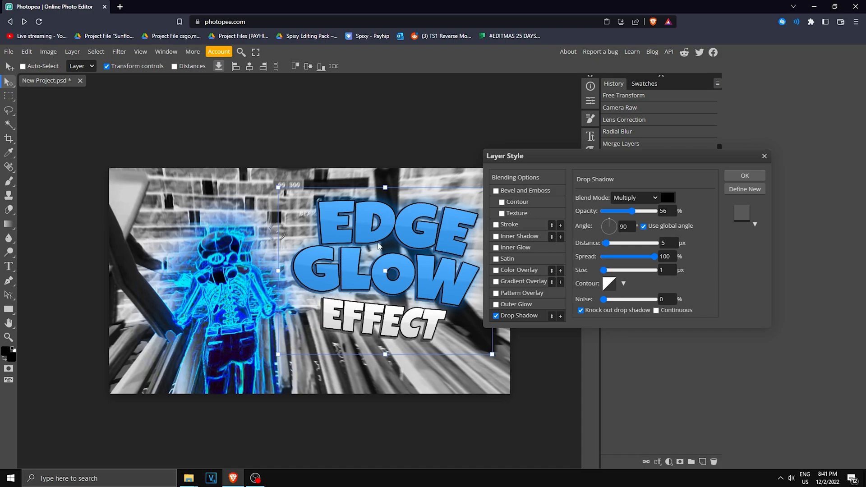
left_click(745, 175)
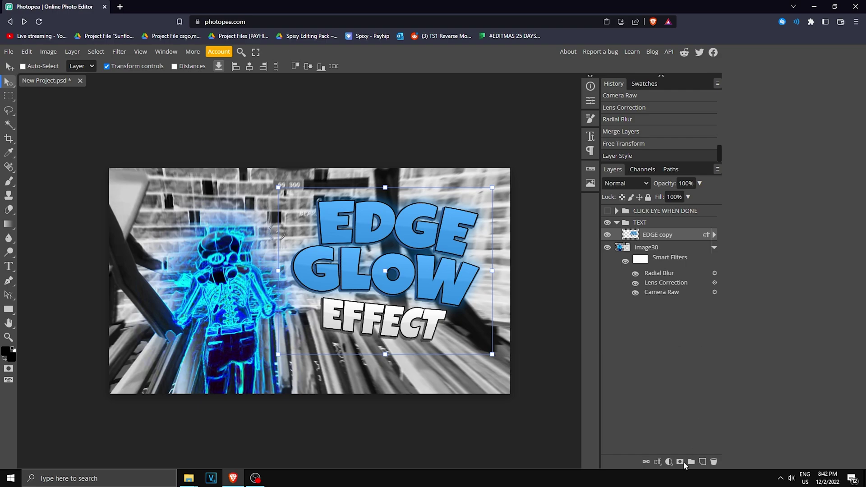
Add a new layer and set up a 416 px, 0% hardness, 15% opacity #3a6aff brush.
left_click(703, 462)
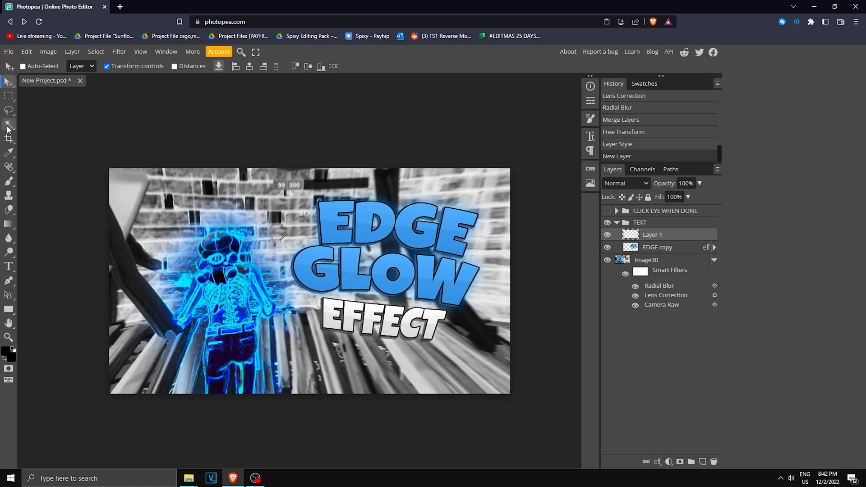
left_click(9, 181)
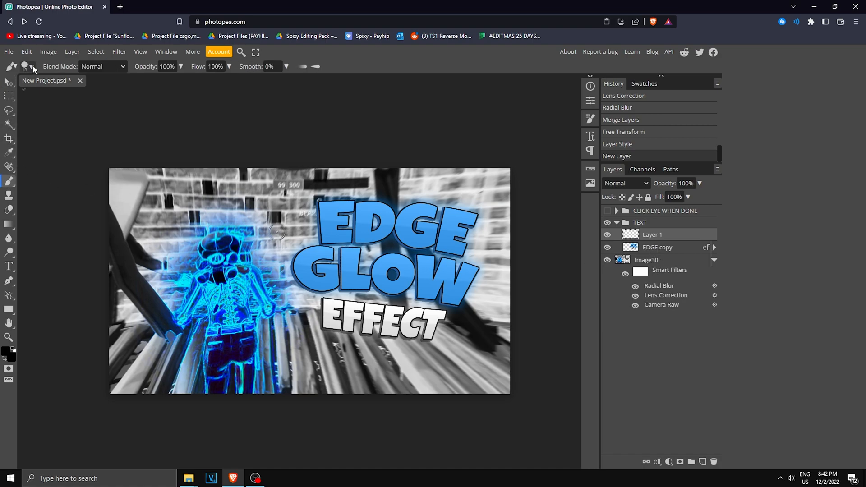
left_click(33, 67)
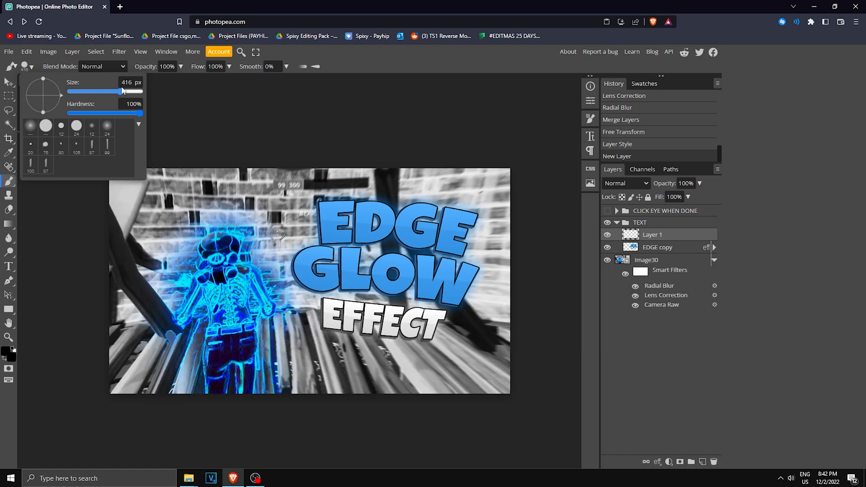
left_click_drag(141, 113, 69, 113)
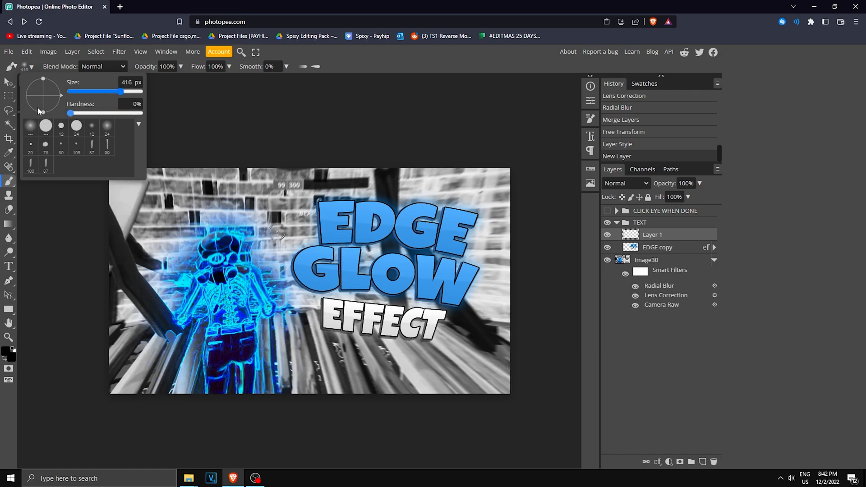
left_click_drag(183, 81, 144, 80)
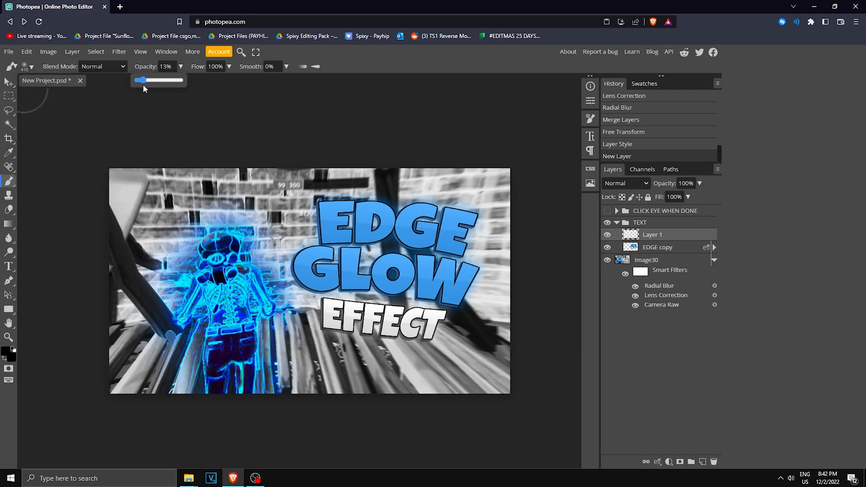
left_click_drag(143, 80, 145, 80)
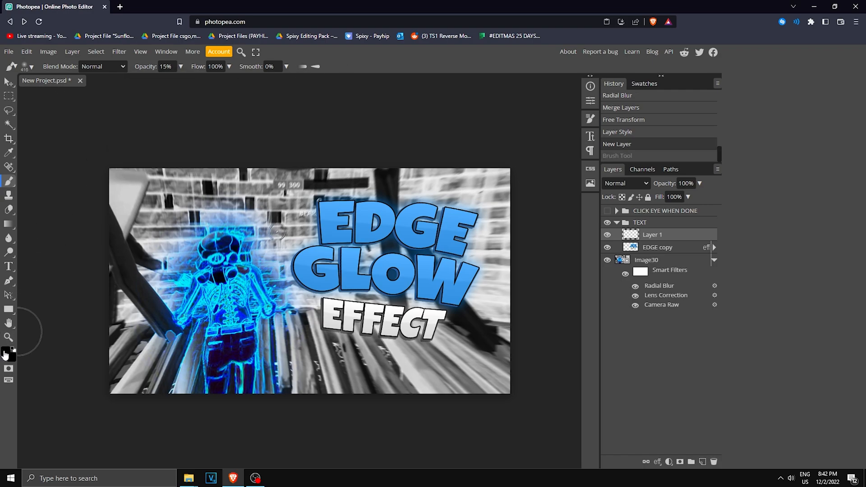
left_click(6, 350)
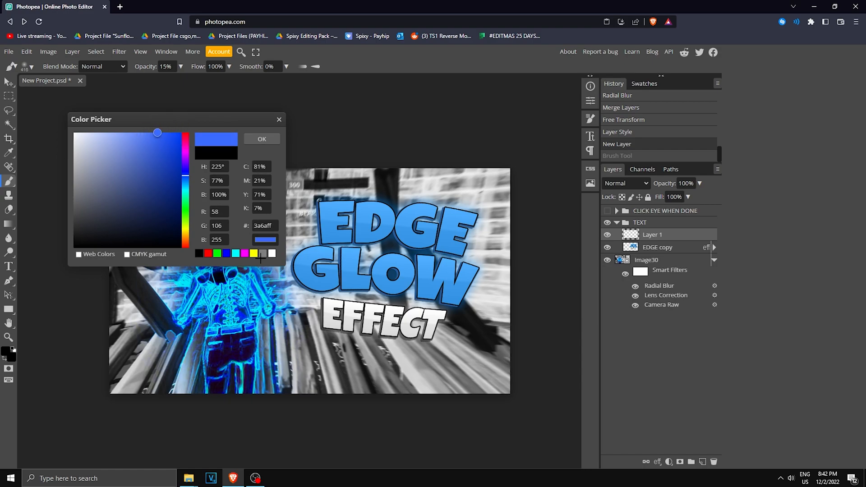
left_click(170, 160)
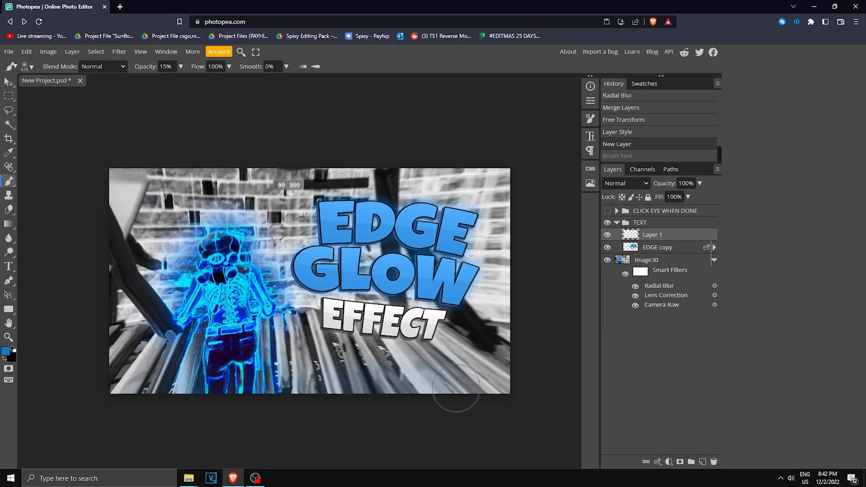
mouse_move(519, 219)
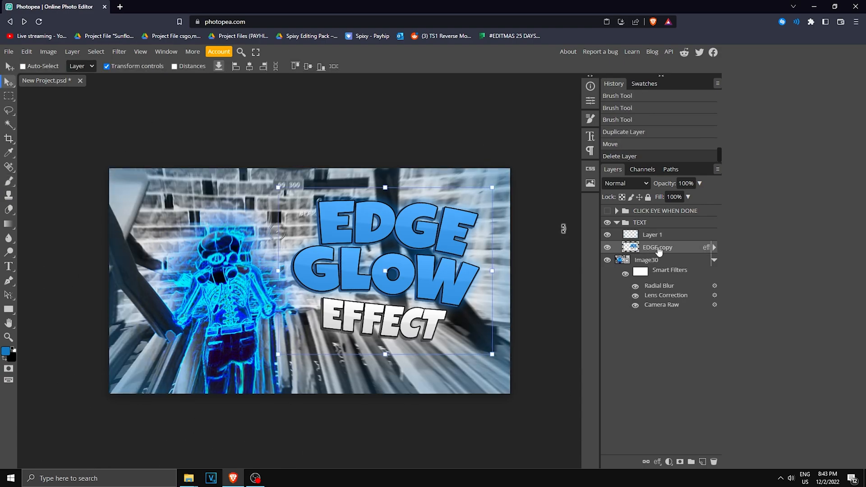
left_click(219, 51)
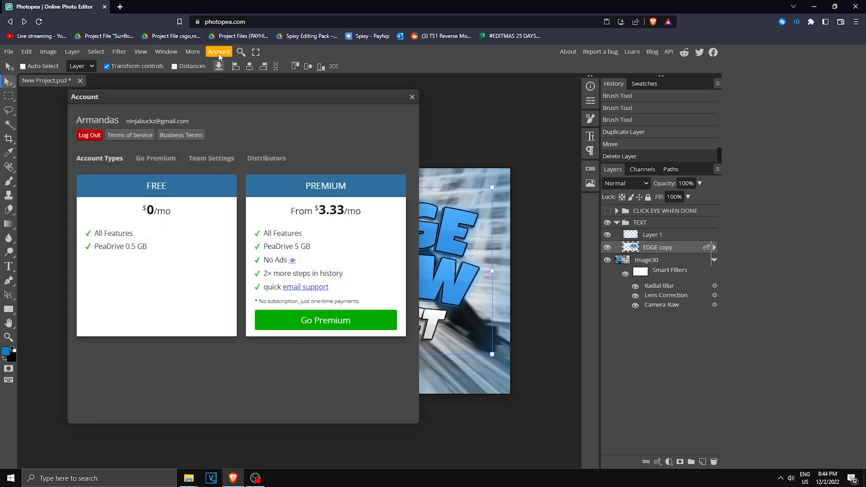
mouse_move(435, 95)
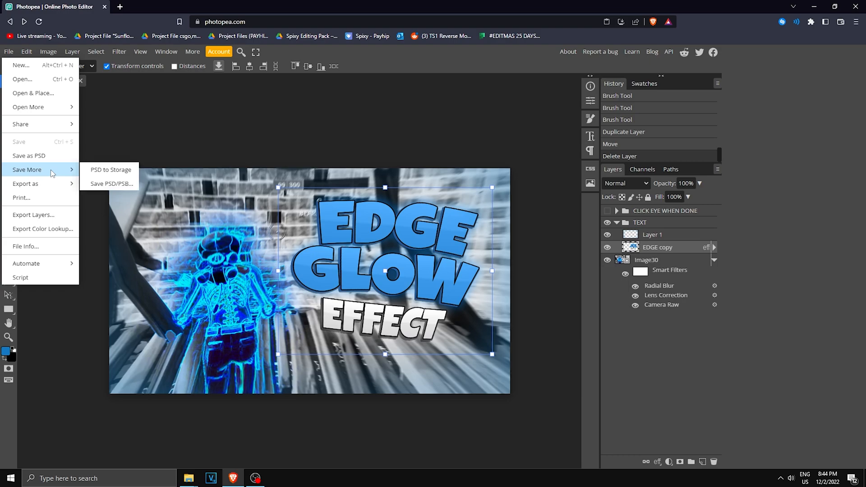
left_click(111, 170)
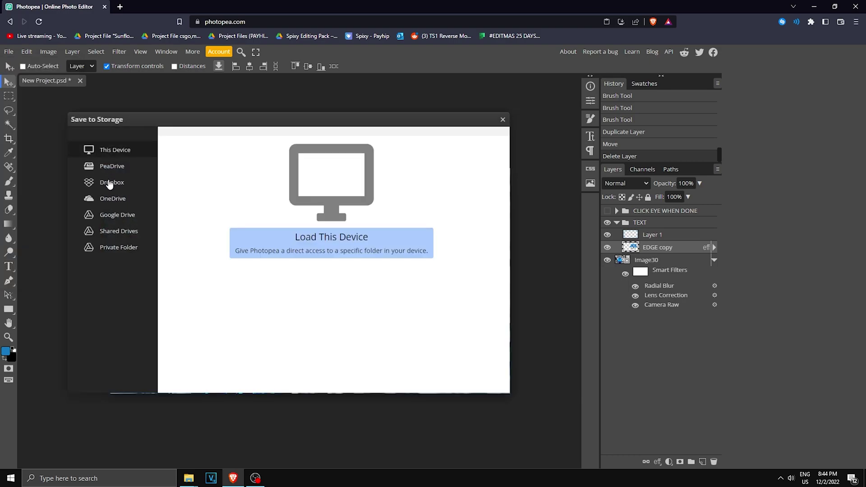
left_click(112, 166)
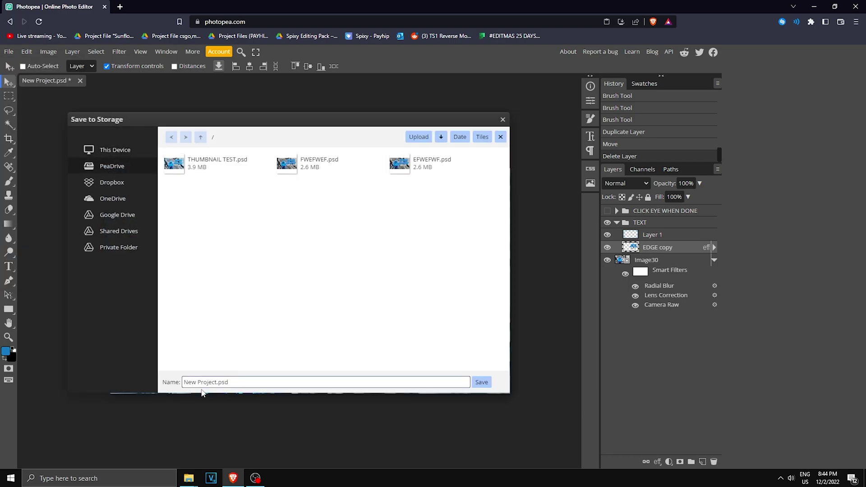
left_click(500, 119)
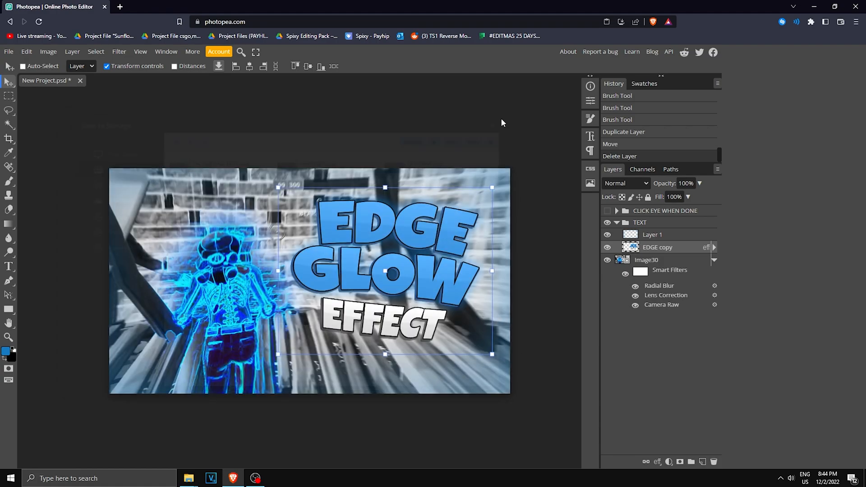
Export the thumbnail as a 1920×1080 JPG at 100% quality.
left_click(8, 51)
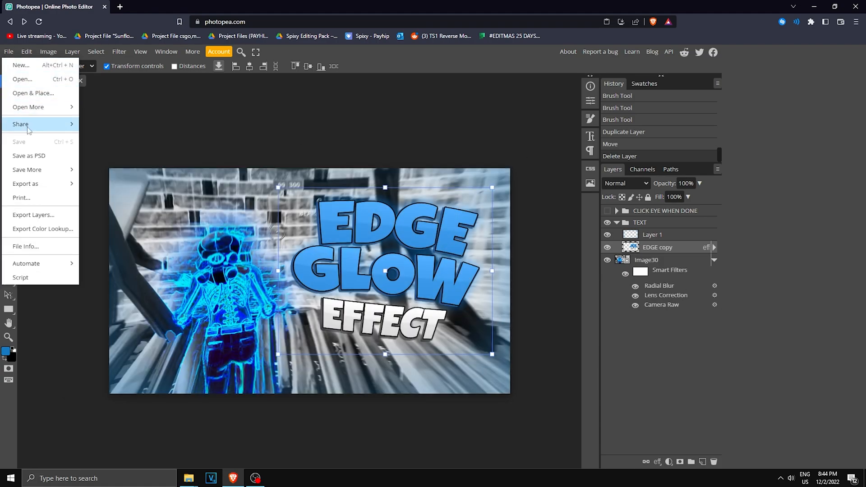
left_click(25, 183)
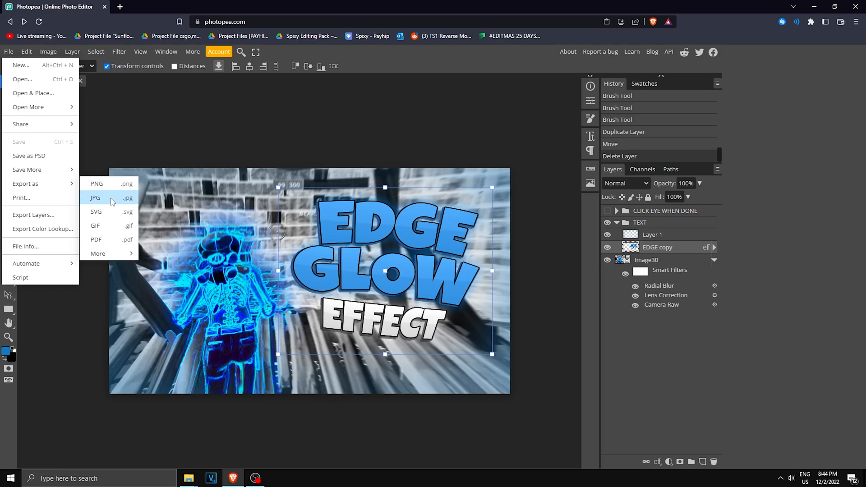
left_click(95, 198)
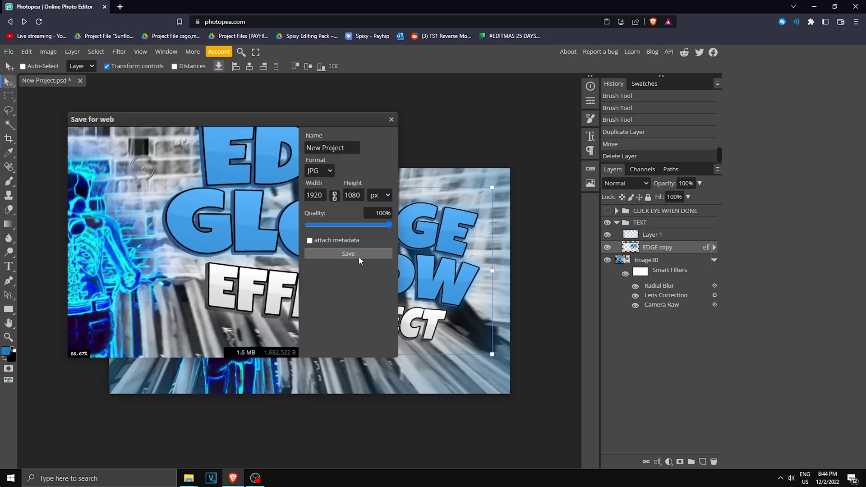
left_click(348, 253)
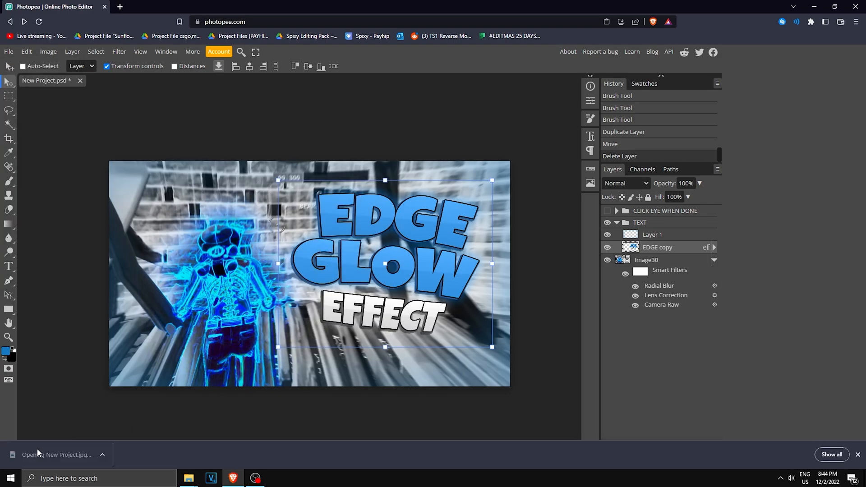